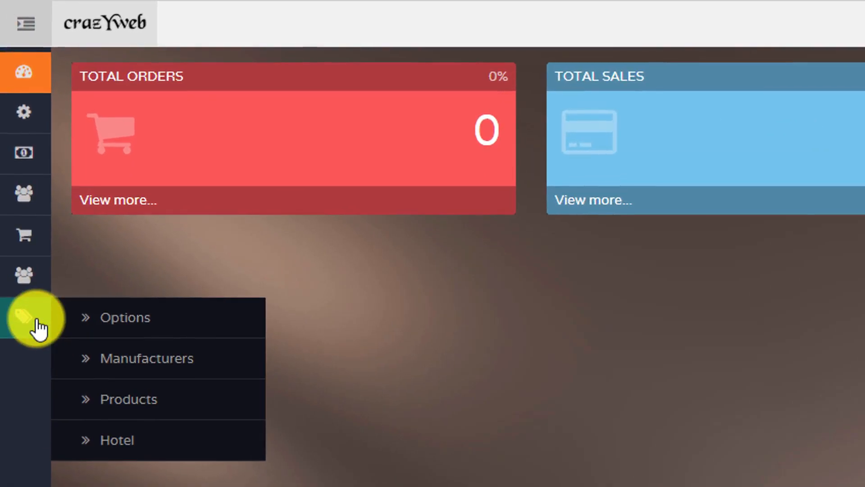
{"action": "mouse_move", "coordinate": [209, 320]}
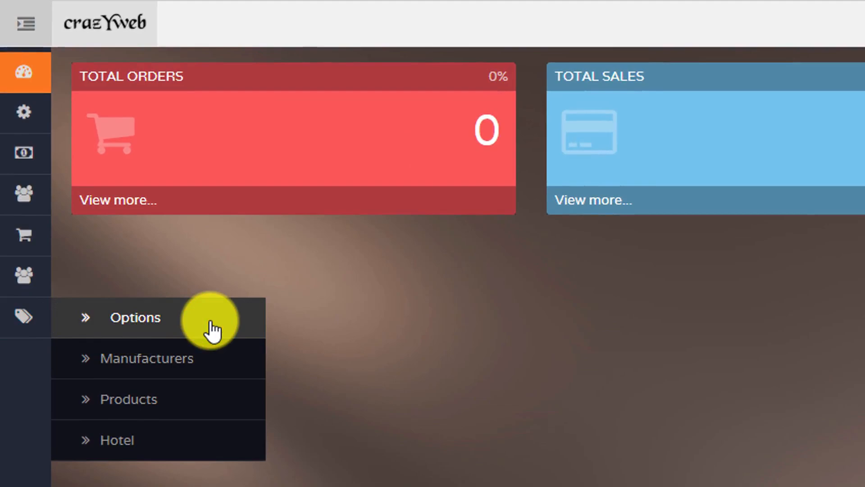
Open the empty Catalog Options list and start adding a new option
{"action": "left_click", "coordinate": [134, 317]}
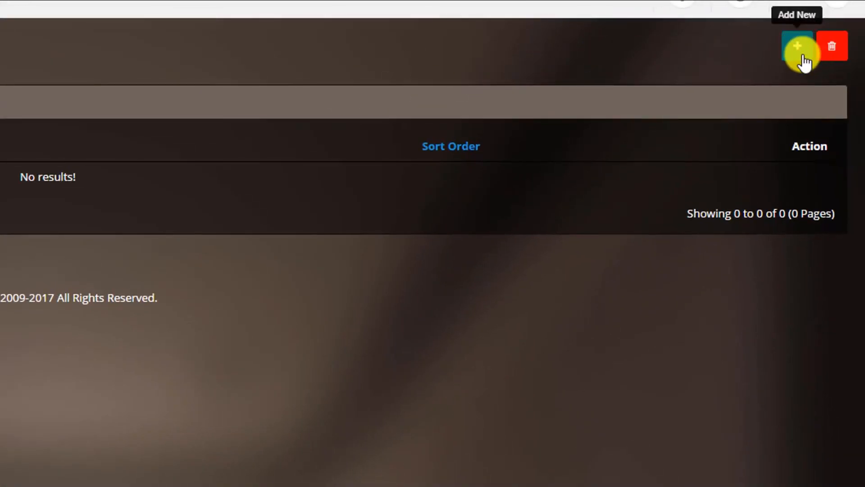
{"action": "left_click", "coordinate": [797, 46]}
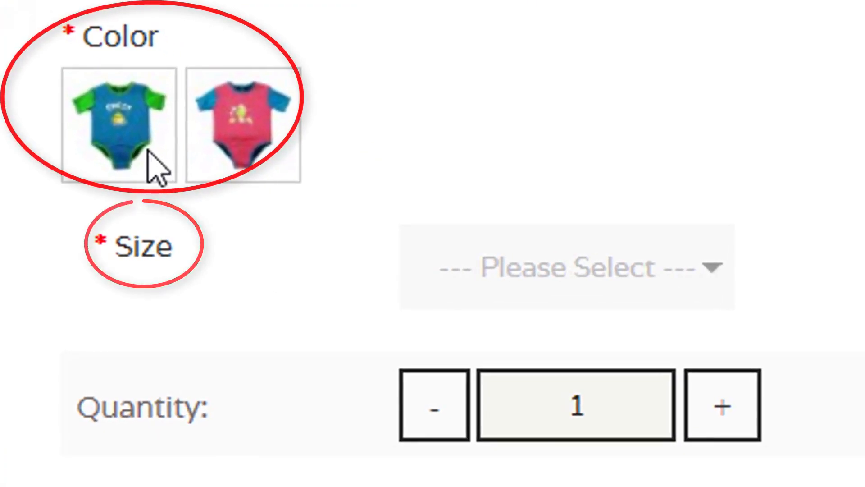
{"action": "mouse_move", "coordinate": [238, 137]}
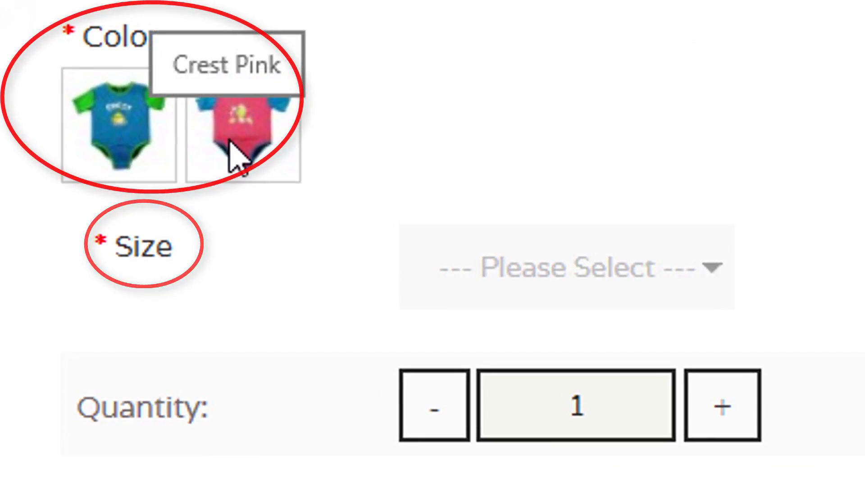
{"action": "mouse_move", "coordinate": [127, 127]}
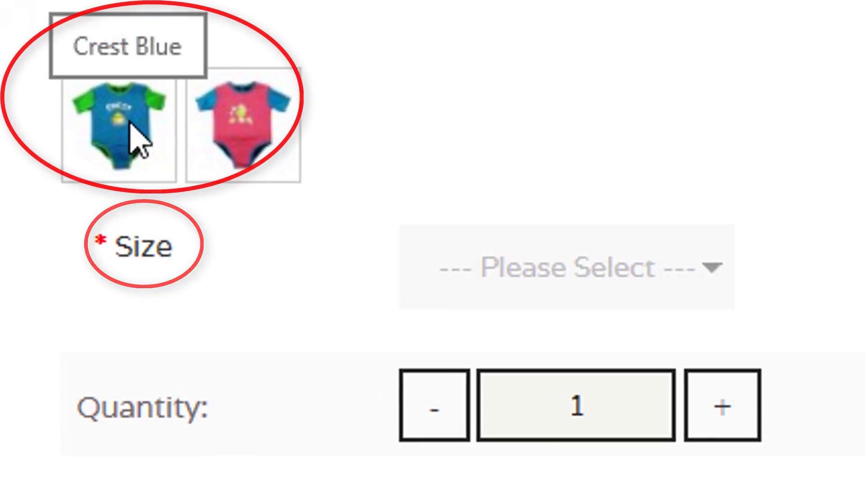
{"action": "left_click", "coordinate": [568, 268]}
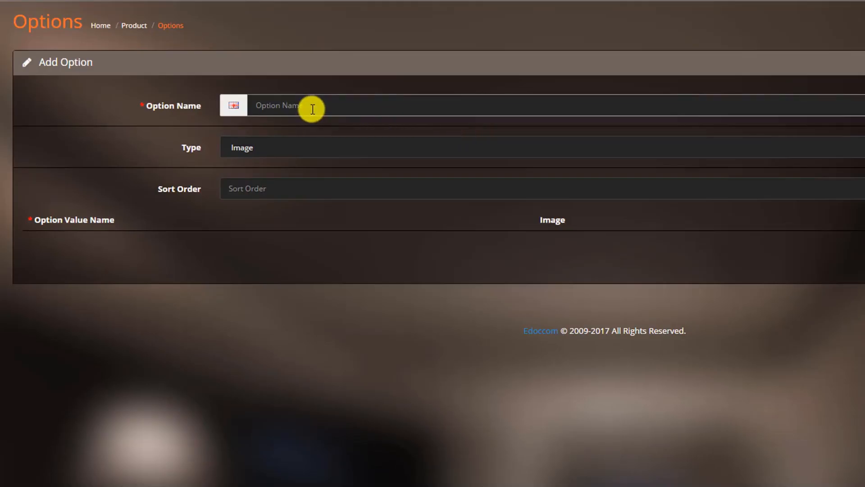
Name the new Image-type option 'Colour'
{"action": "type", "text": "Colo"}
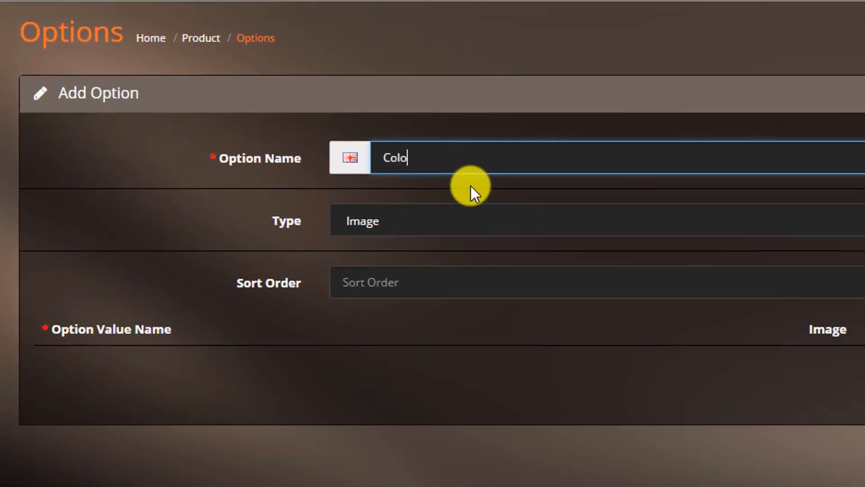
{"action": "type", "text": "ur"}
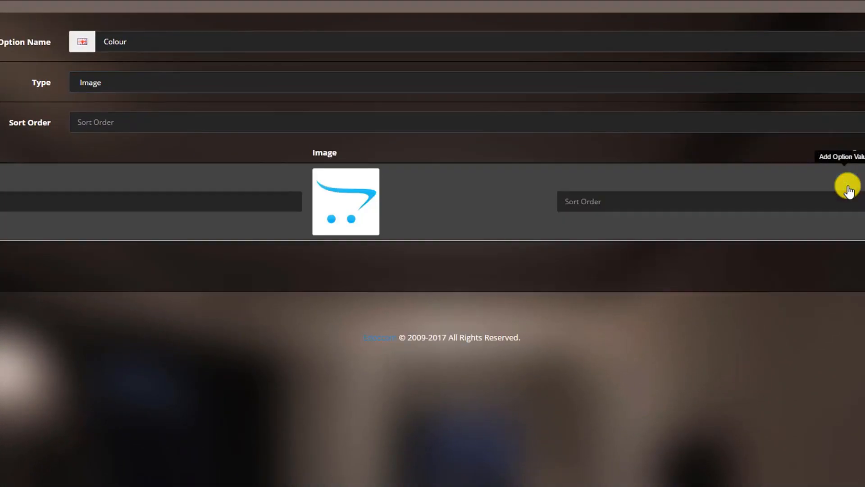
Name the first value 'White Gold' with an uploaded white gold leather watch photo
{"action": "left_click", "coordinate": [850, 186]}
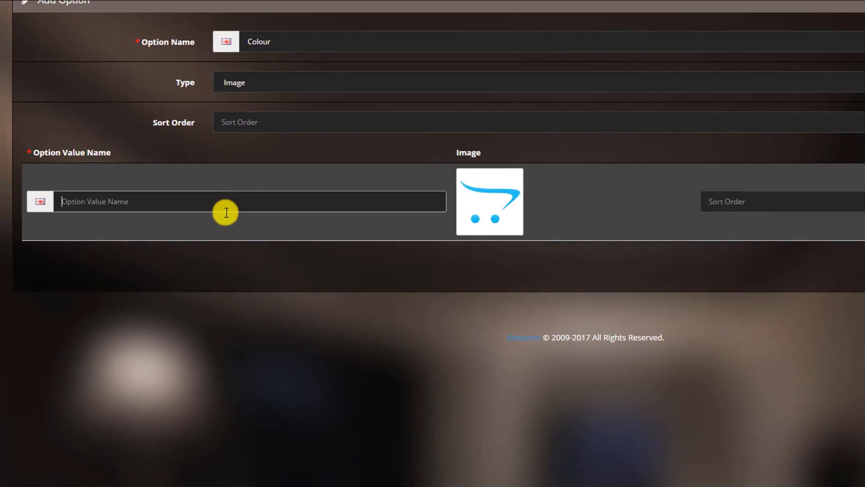
{"action": "type", "text": "White Gold"}
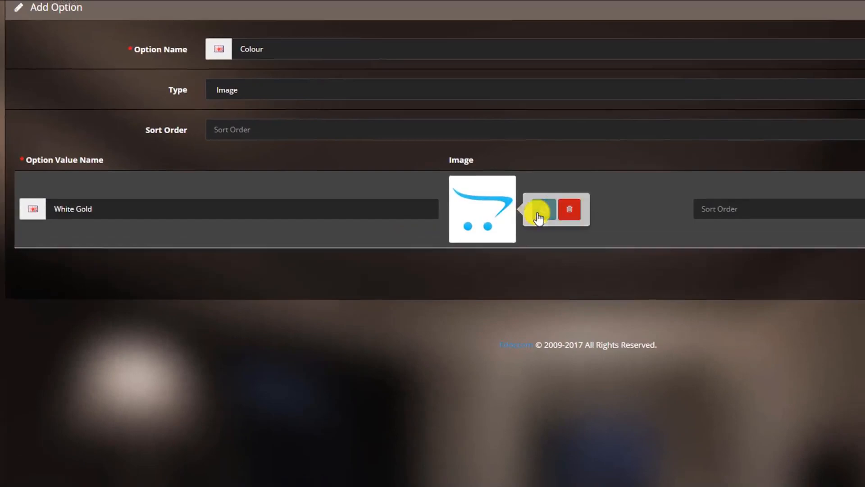
{"action": "left_click", "coordinate": [538, 212]}
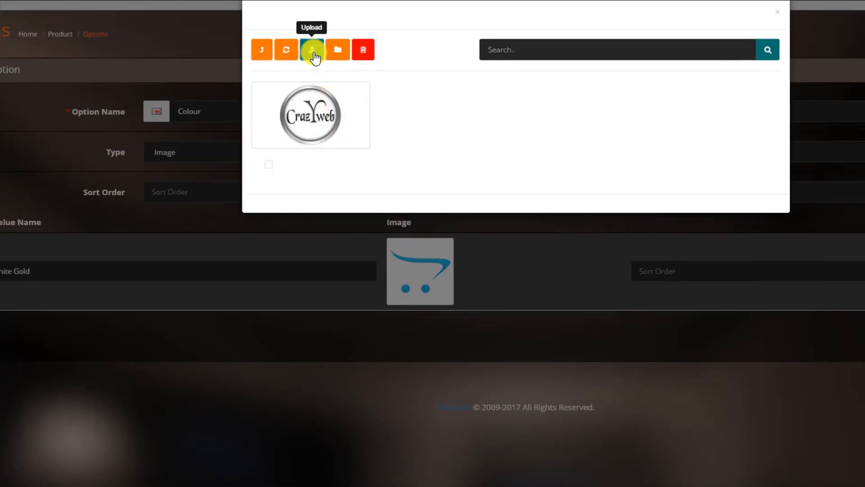
{"action": "left_click", "coordinate": [313, 49]}
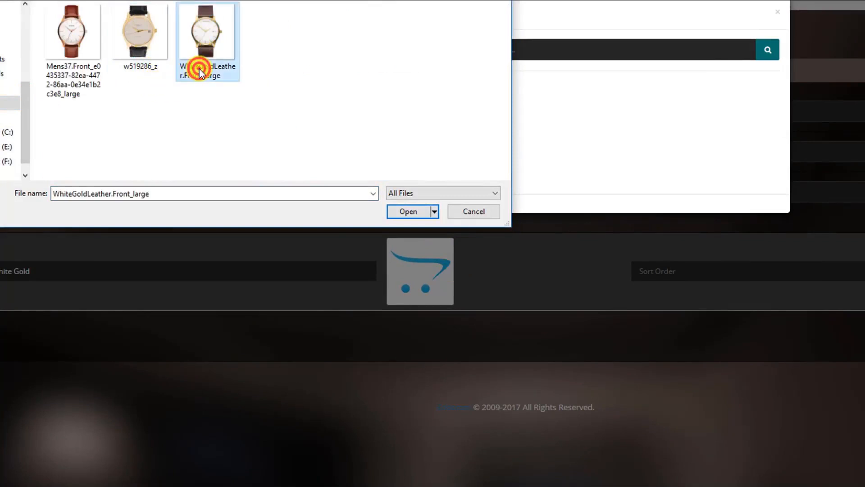
{"action": "left_click", "coordinate": [408, 211]}
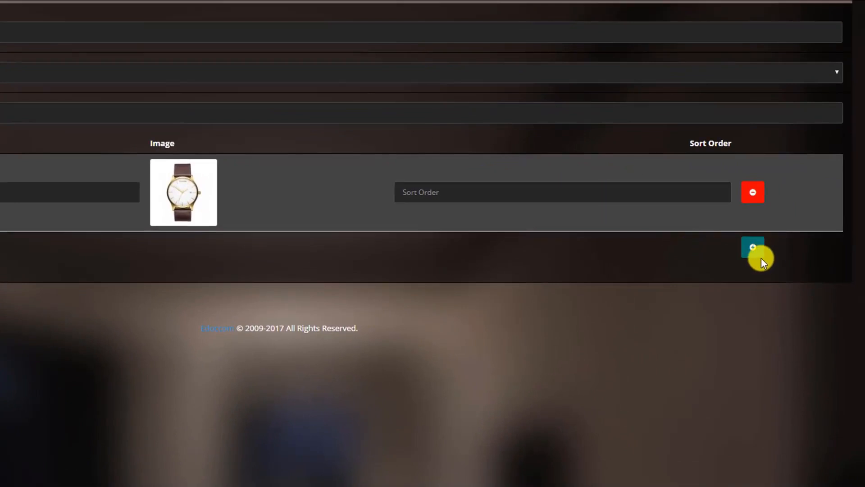
{"action": "left_click", "coordinate": [753, 248]}
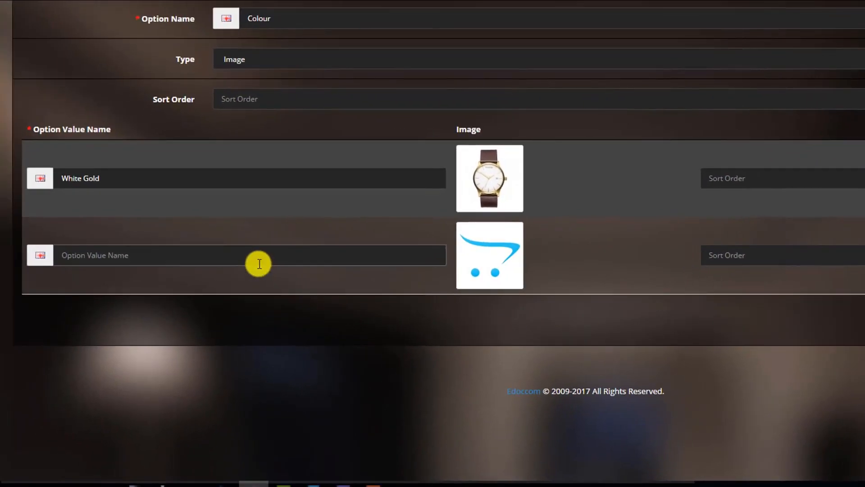
Add 'Rose Gold' and 'Black Gold' values with watch images, then save the option
{"action": "left_click", "coordinate": [251, 255]}
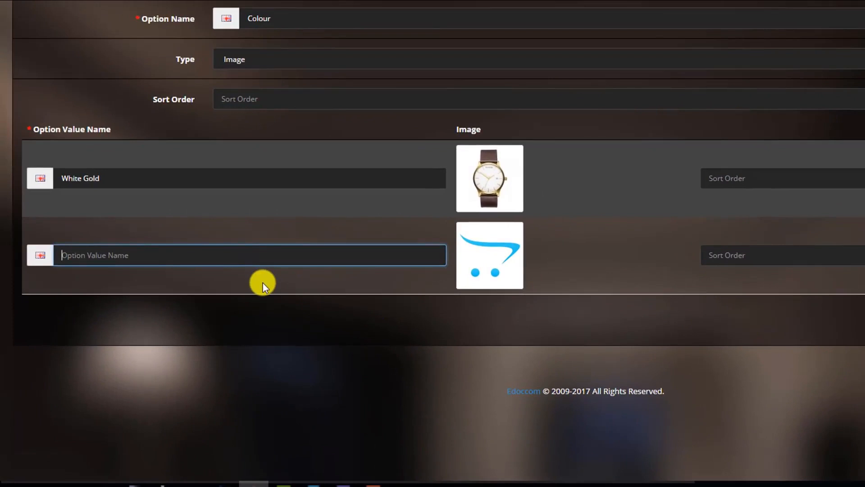
{"action": "type", "text": "Rose Gold"}
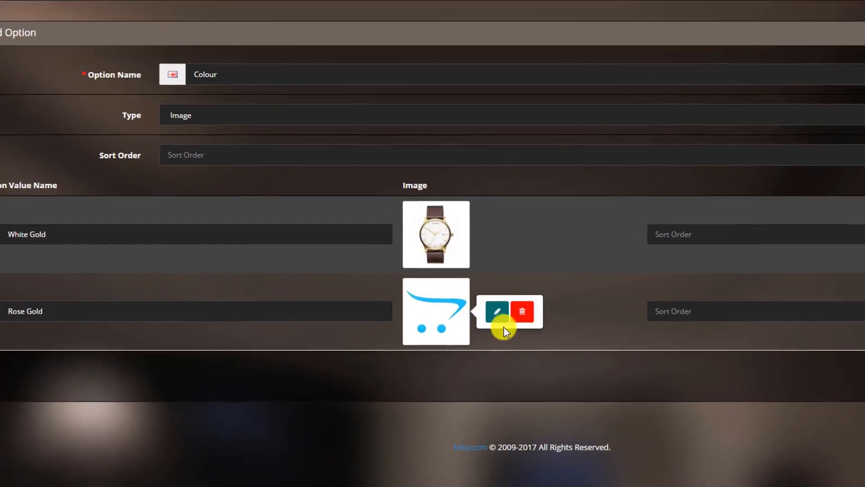
{"action": "left_click", "coordinate": [496, 310]}
{"action": "type", "text": "Black Gold"}
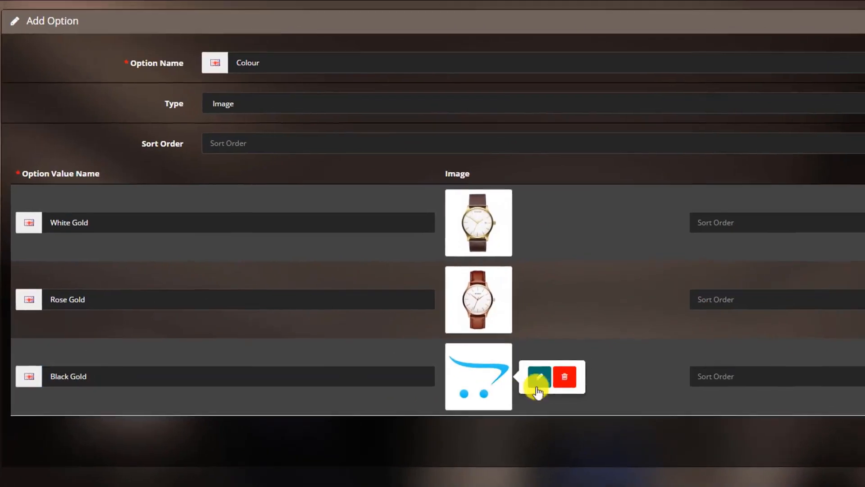
{"action": "left_click", "coordinate": [538, 377]}
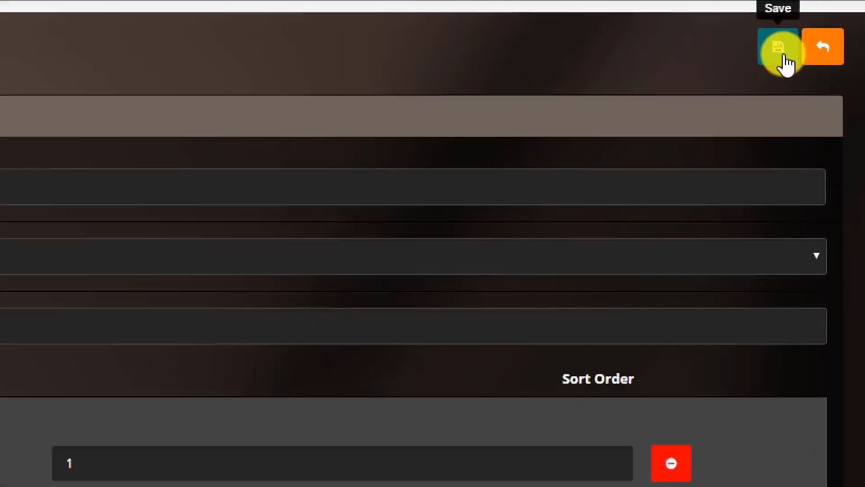
{"action": "left_click", "coordinate": [777, 46]}
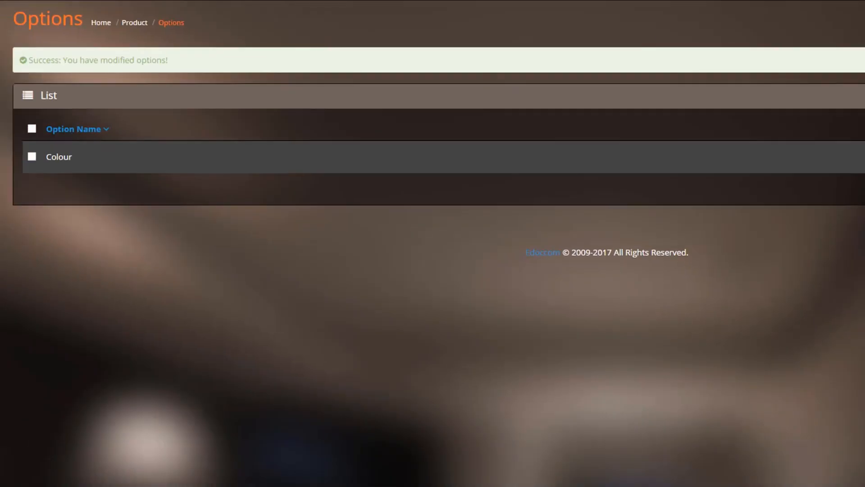